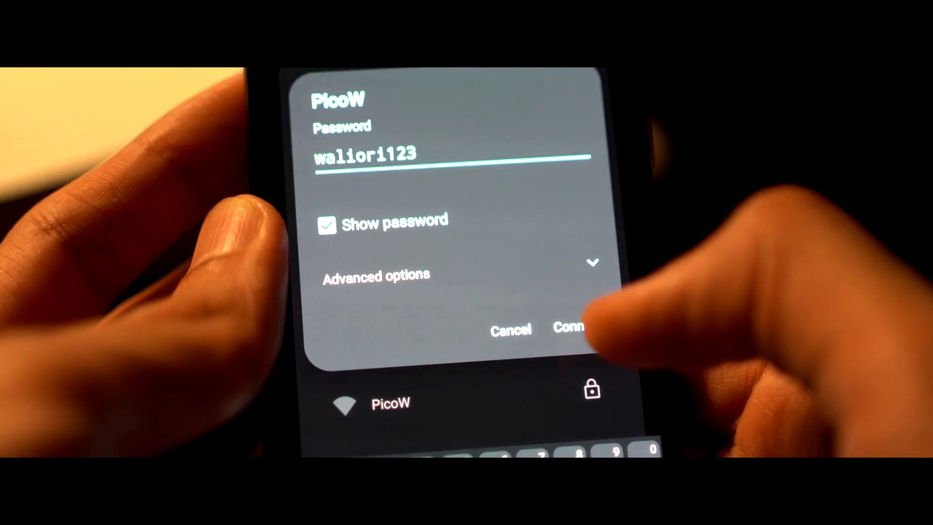
Connect the phone to the PicoW Wi-Fi network using the entered password.
left_click(567, 326)
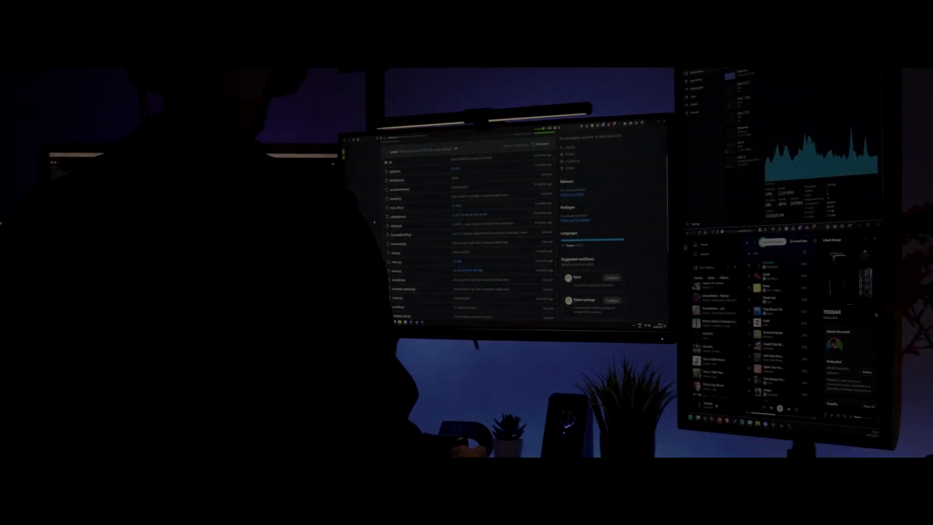
From the RP-pico-sit-stand-firmware Projects tab, open the Micropython sit/stand smart table board.
scroll("down", 3)
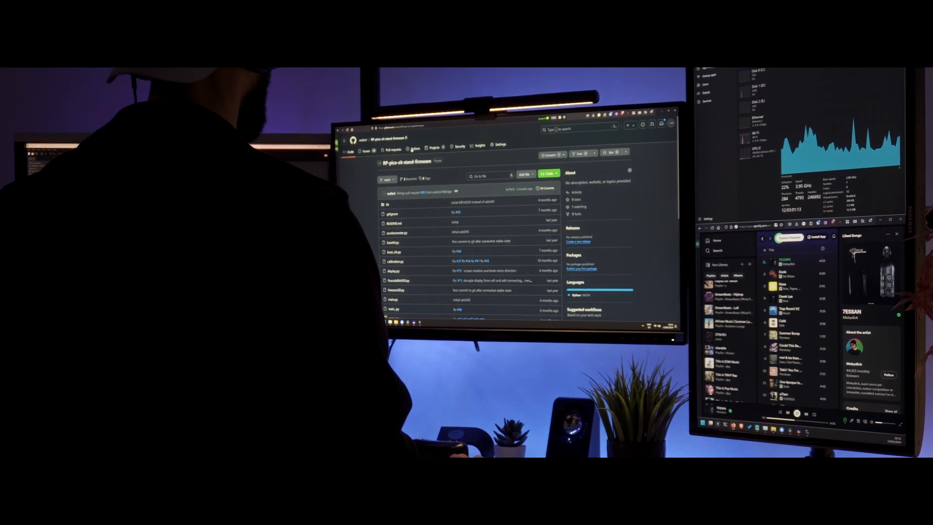
left_click(435, 147)
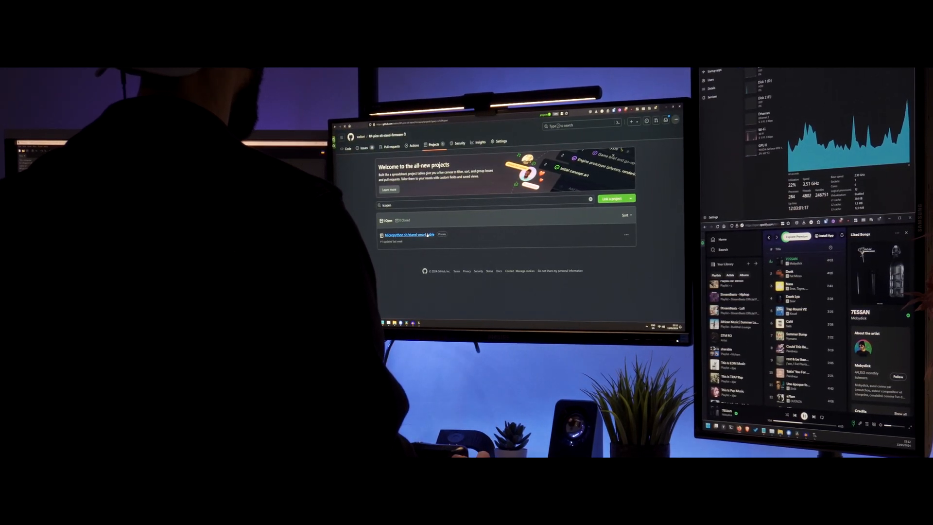
left_click(408, 234)
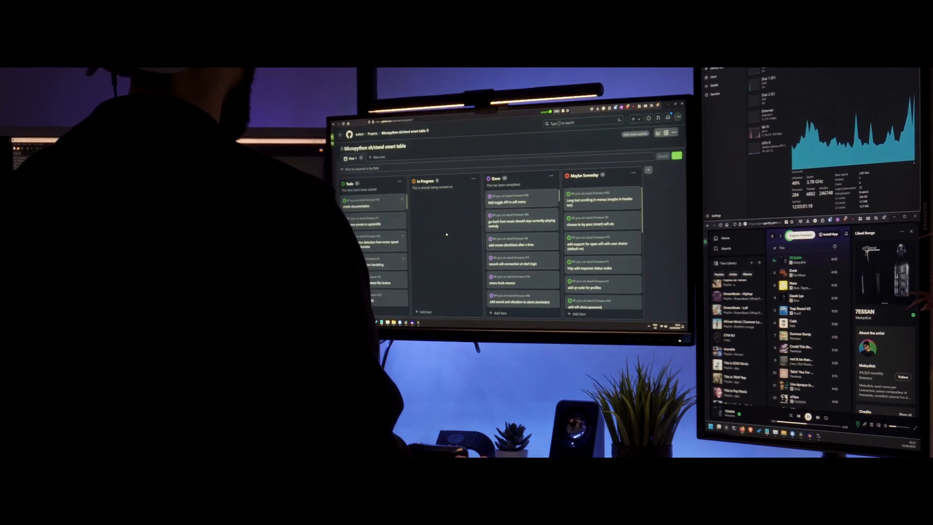